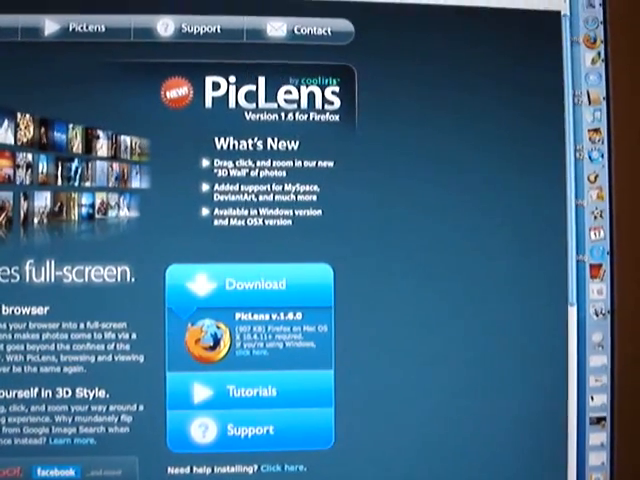
scroll("down", 3)
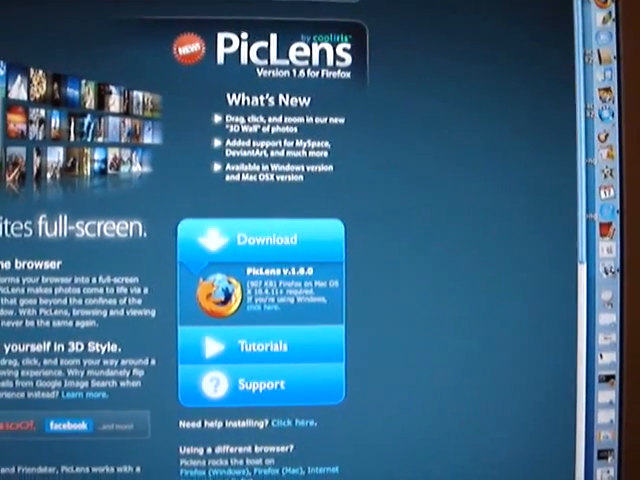
scroll("up", 3)
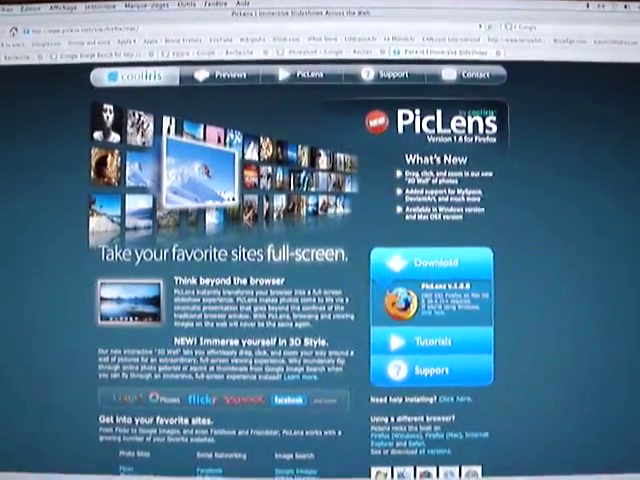
scroll("down", 3)
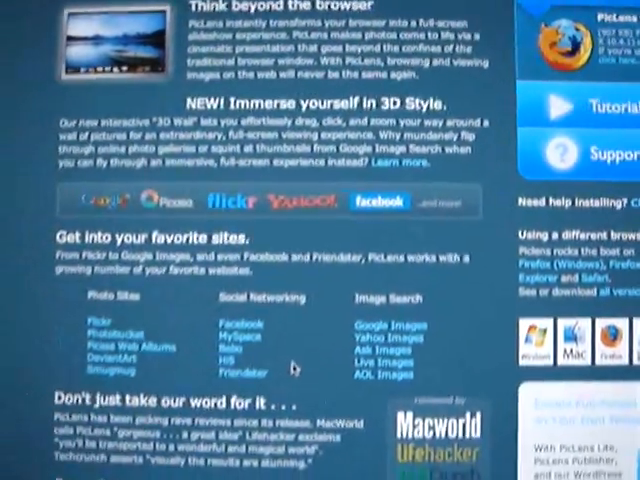
scroll("down", 3)
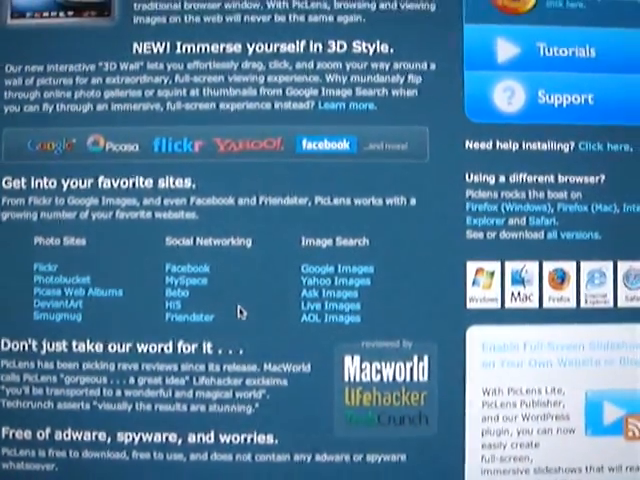
scroll("down", 3)
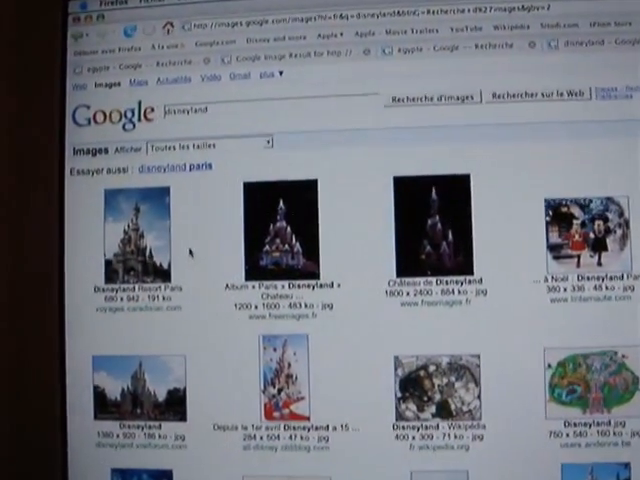
scroll("down", 3)
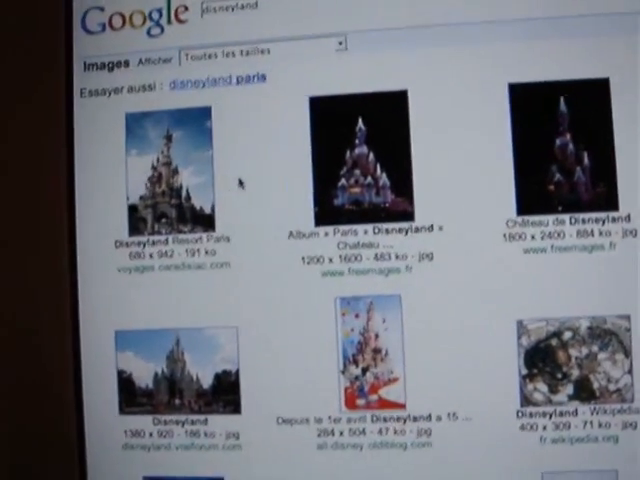